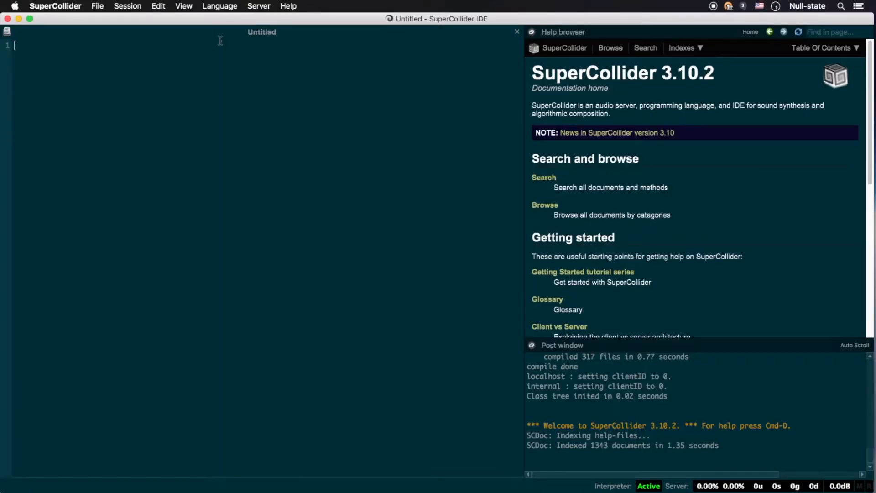
Step: Boot the audio server from the Server menu
{"action": "left_click", "coordinate": [258, 6]}
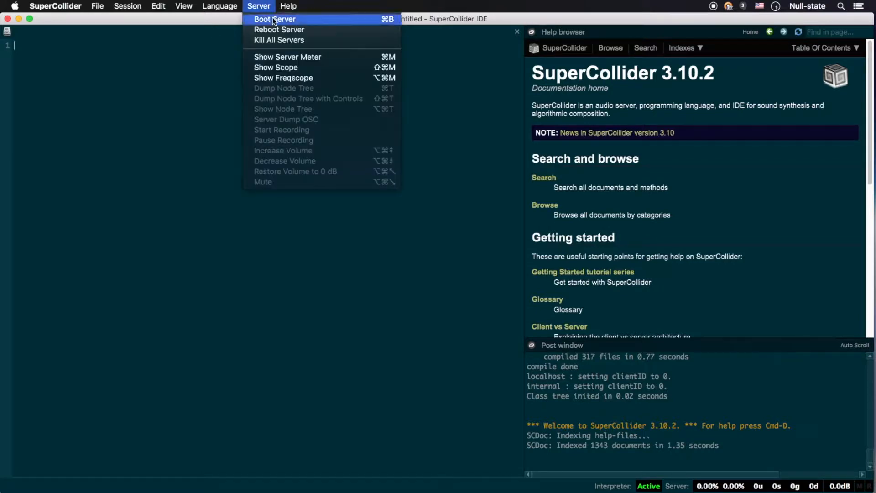
{"action": "left_click", "coordinate": [274, 20]}
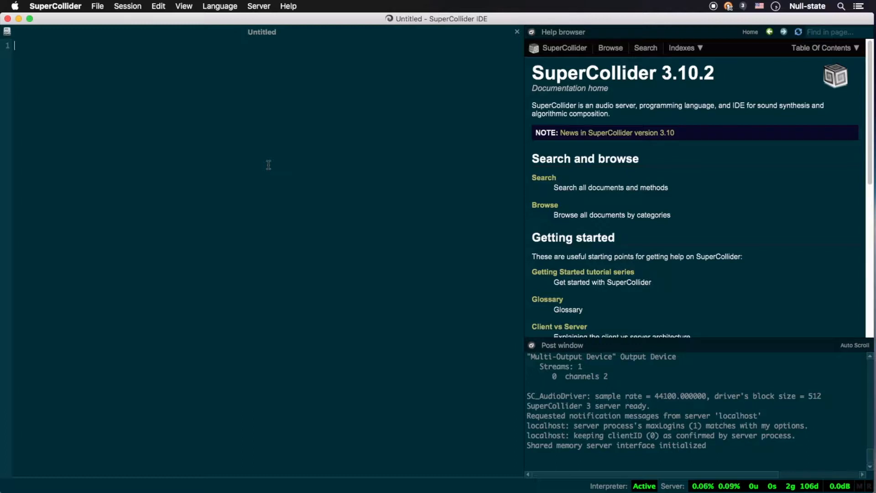
Step: Write and play { Saw.ar(261, 0.2) }.play, then add .dup for two channels
{"action": "type", "text": "{ S"}
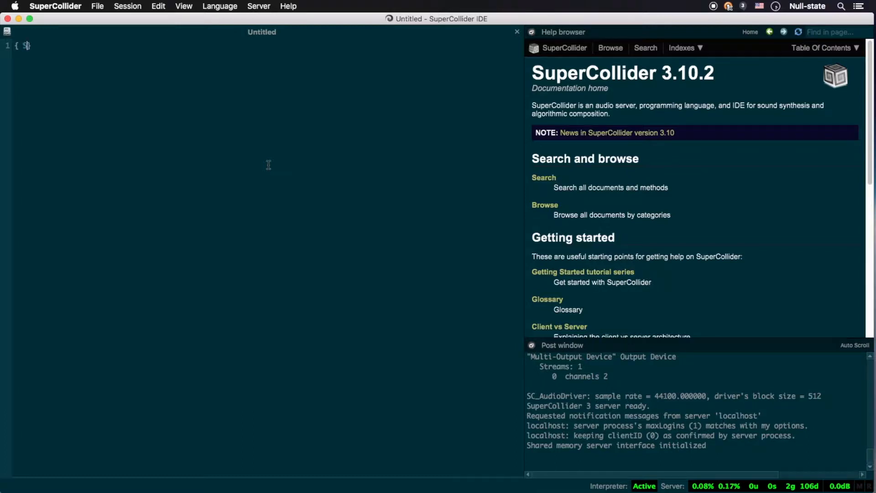
{"action": "type", "text": "Saw.ar()"}
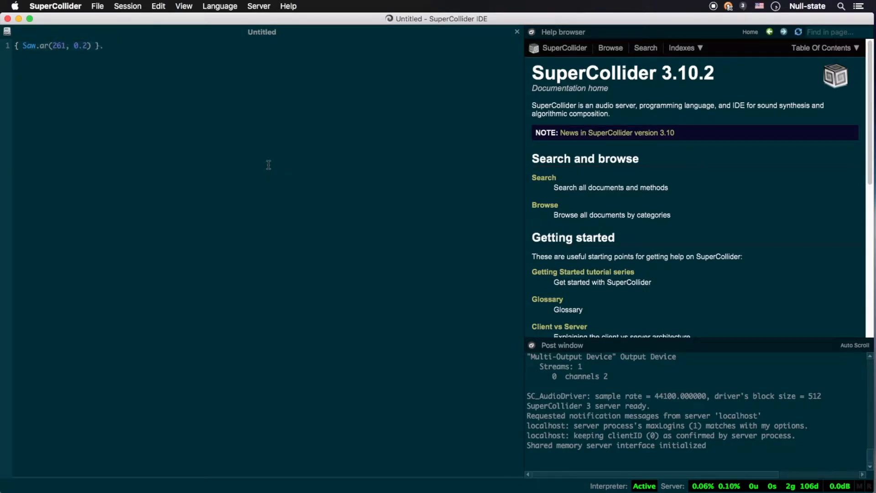
{"action": "type", "text": ".play;"}
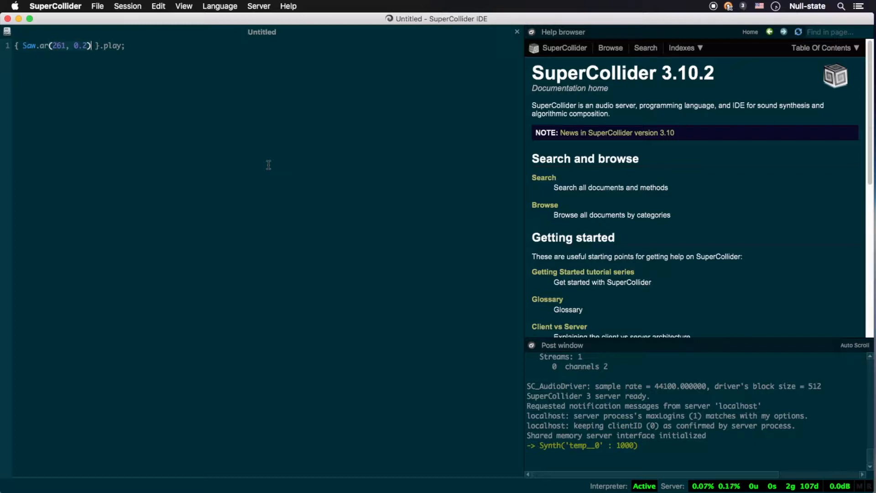
{"action": "type", "text": ".dup"}
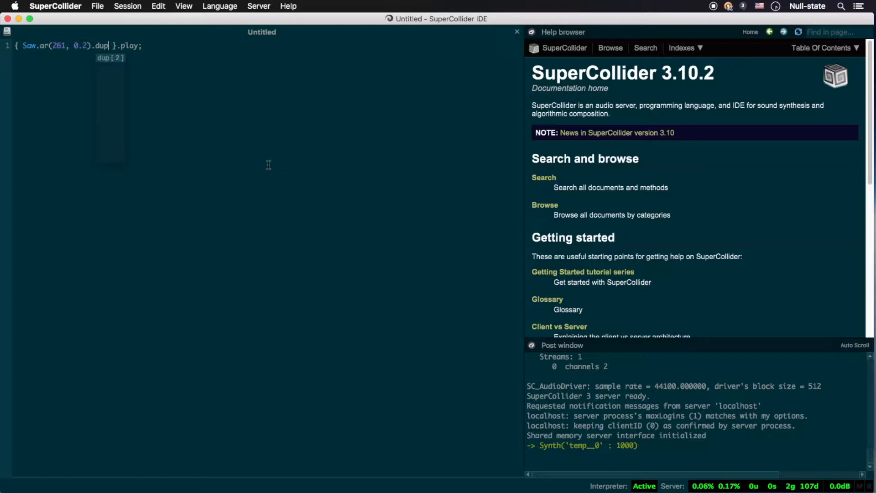
{"action": "mouse_move", "coordinate": [211, 46]}
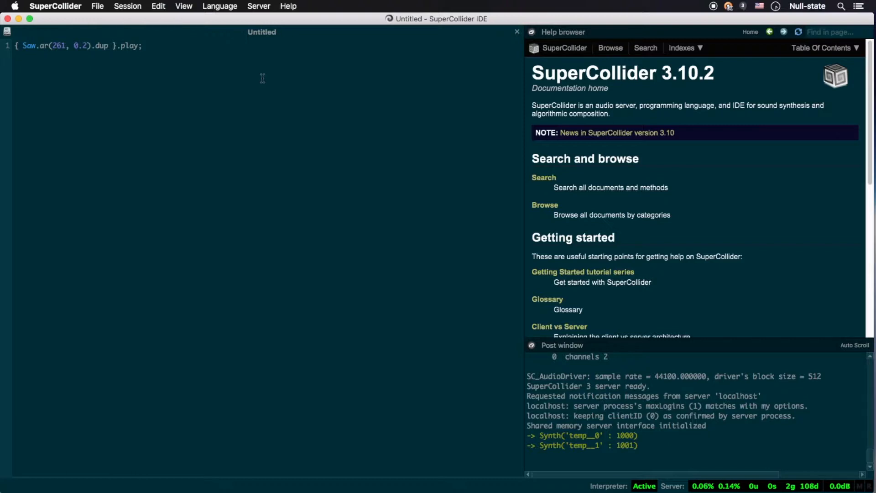
{"action": "mouse_move", "coordinate": [189, 137]}
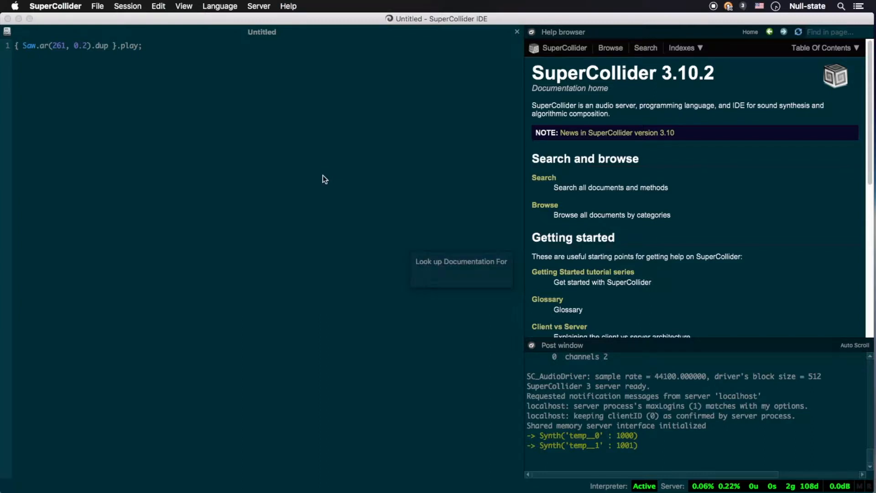
Step: Look up Saw in the help browser and highlight the 0.2 amplitude value
{"action": "type", "text": "Saw"}
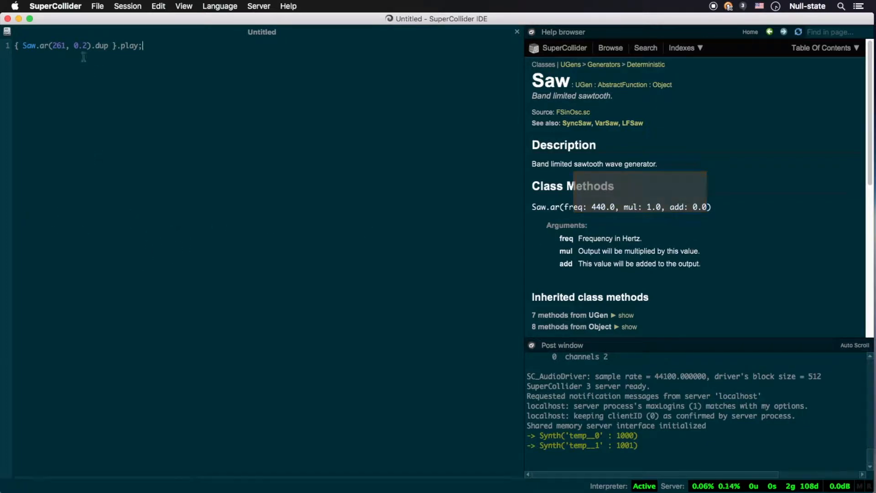
{"action": "double_click", "coordinate": [58, 45]}
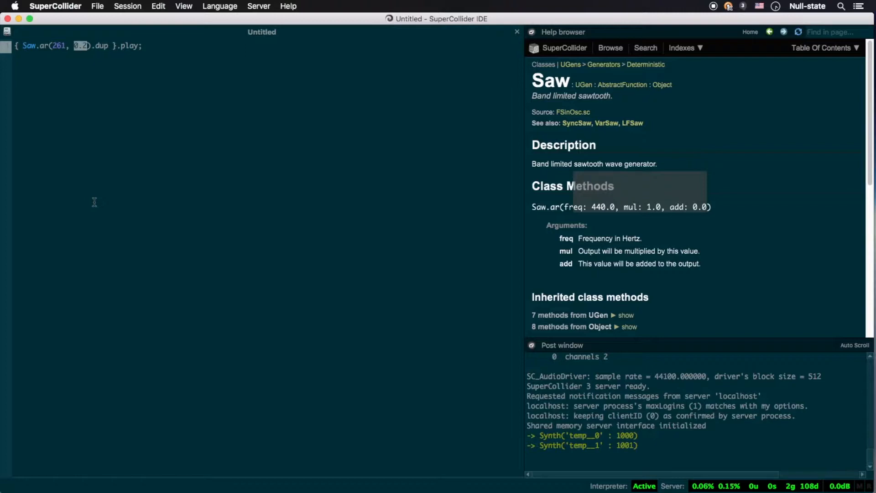
{"action": "mouse_move", "coordinate": [704, 273]}
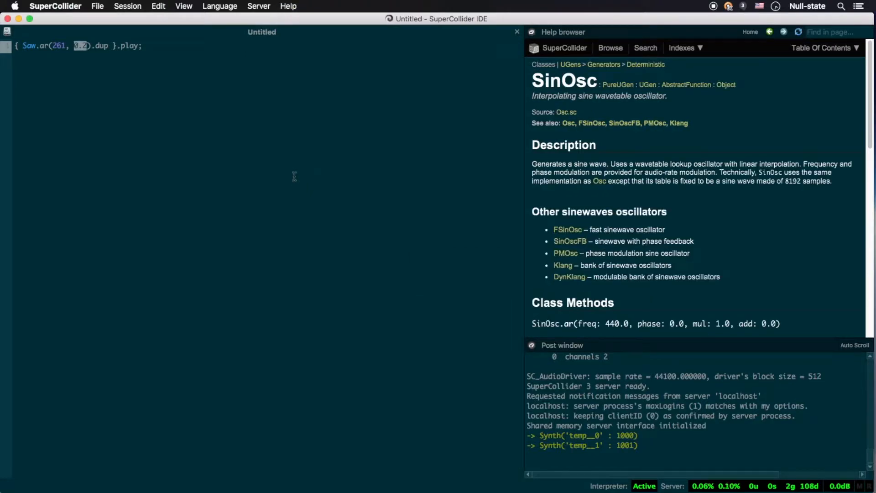
{"action": "mouse_move", "coordinate": [334, 199]}
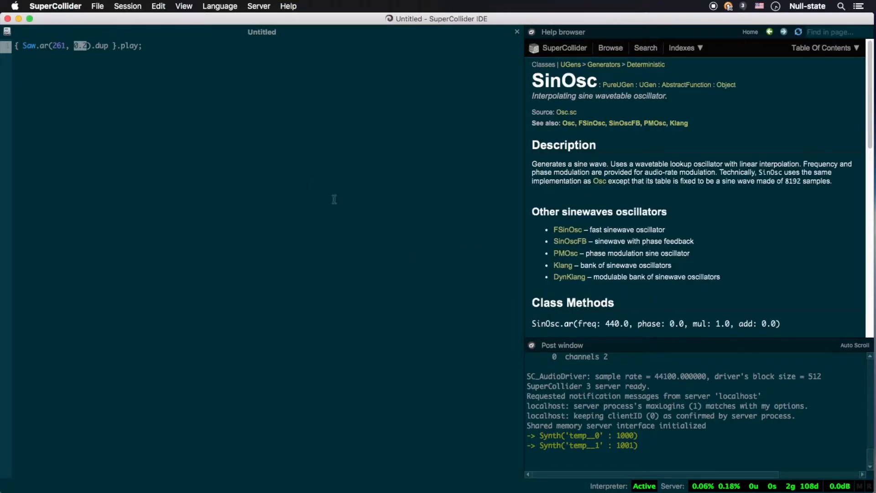
{"action": "mouse_move", "coordinate": [370, 224]}
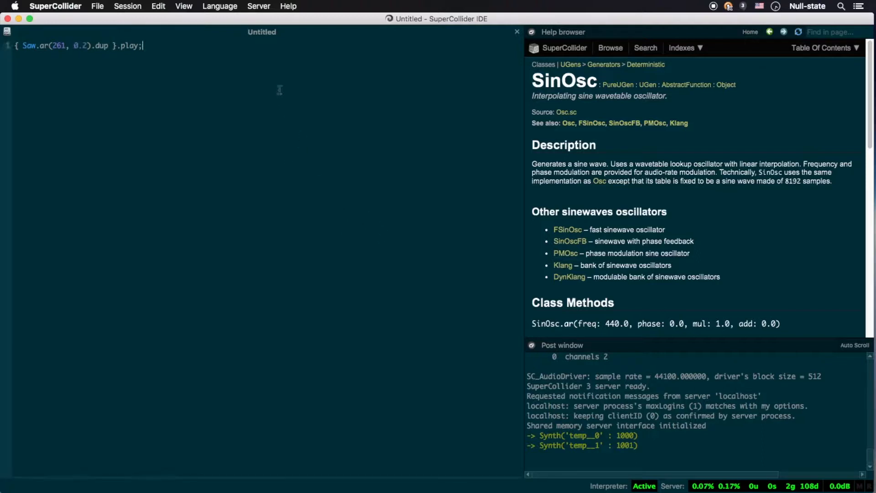
Step: Write { SinOsc.ar(mul: 0.2) }.play and { SinOsc.ar(440, 0, 0.2) }.play to play a sine
{"action": "type", "text": "{ Si"}
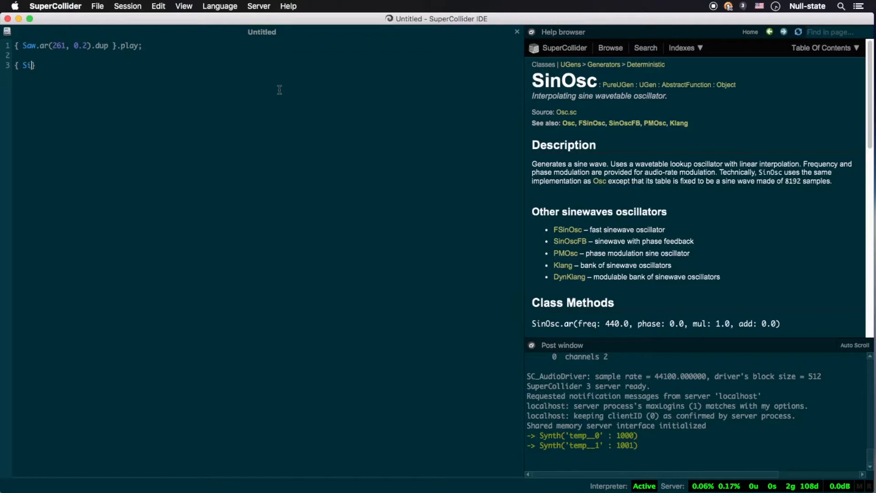
{"action": "type", "text": "inOsc.ar("}
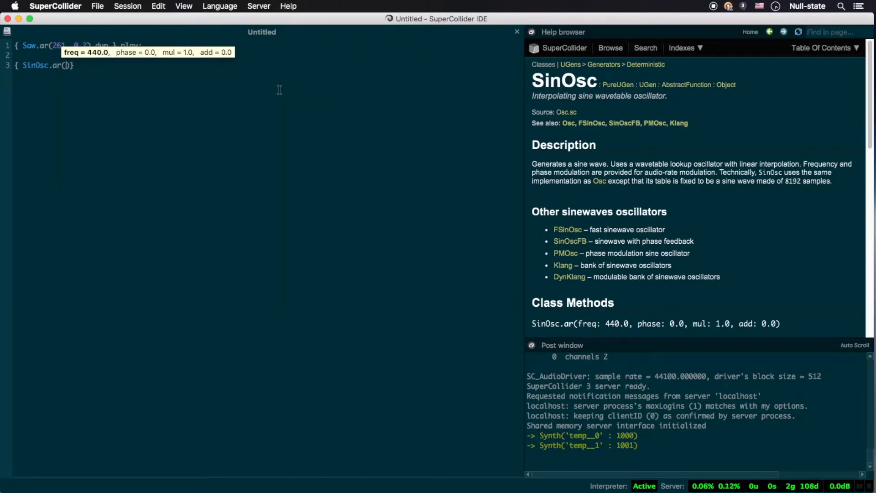
{"action": "type", "text": "mul: 0.2"}
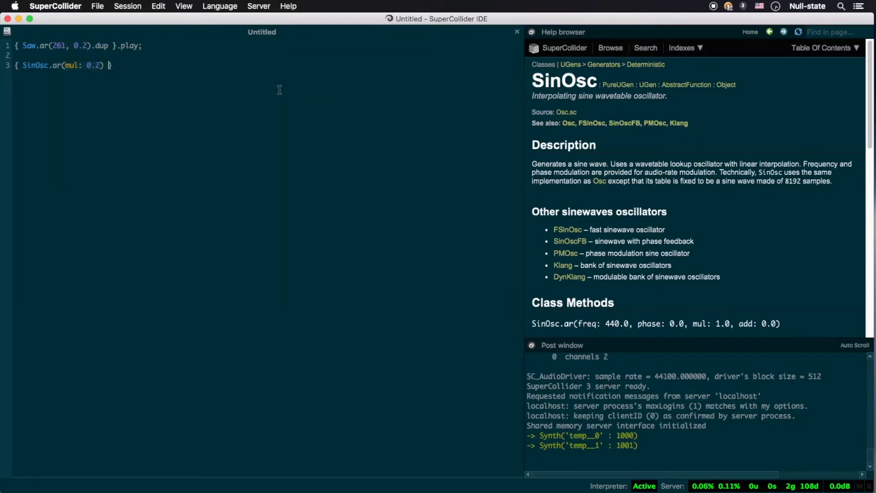
{"action": "type", "text": ".play;"}
{"action": "type", "text": "{ "}
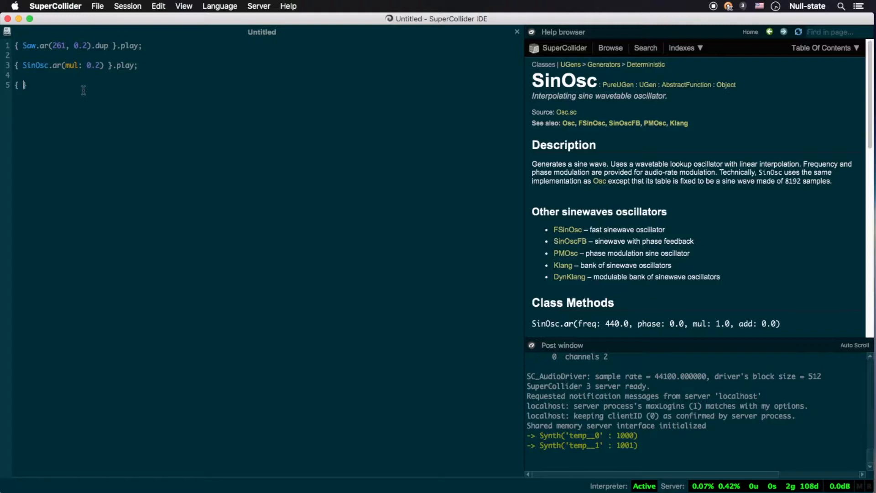
{"action": "type", "text": "SinOsc.ar"}
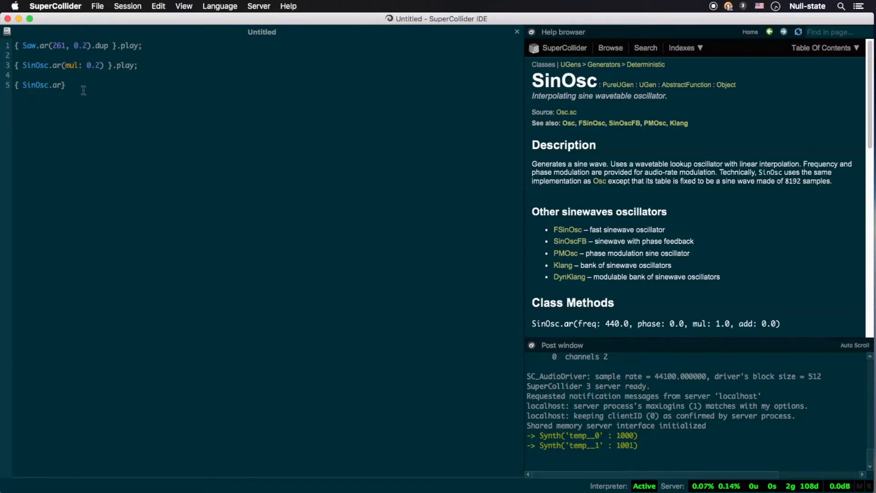
{"action": "type", "text": "440, 0, 0.2"}
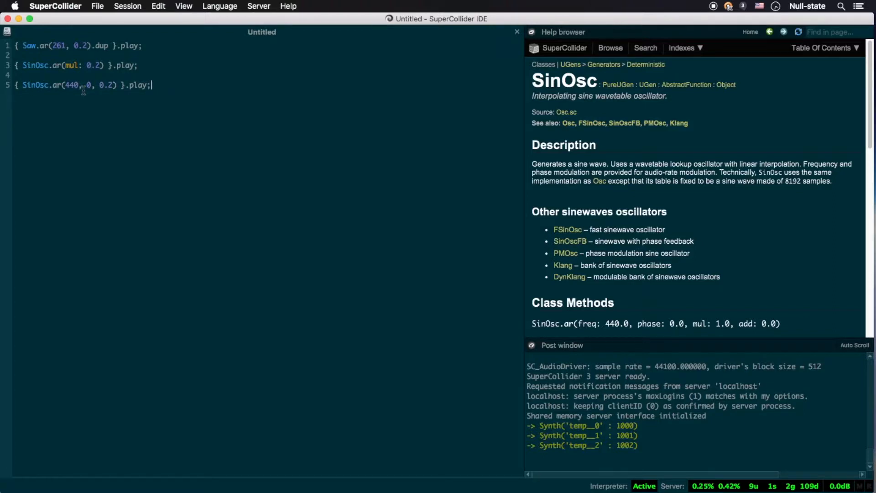
{"action": "mouse_move", "coordinate": [63, 37]}
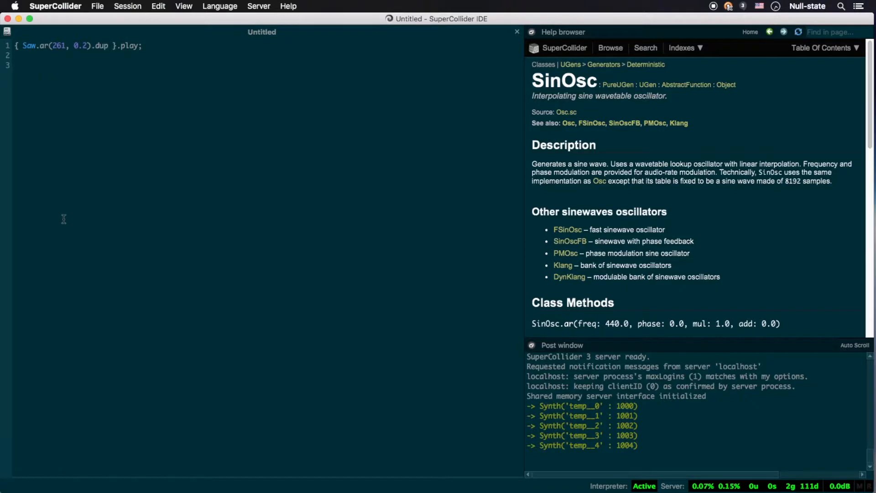
Step: Evaluate 60.midicps on line 3, giving 261.6255653006
{"action": "type", "text": "60.midicps"}
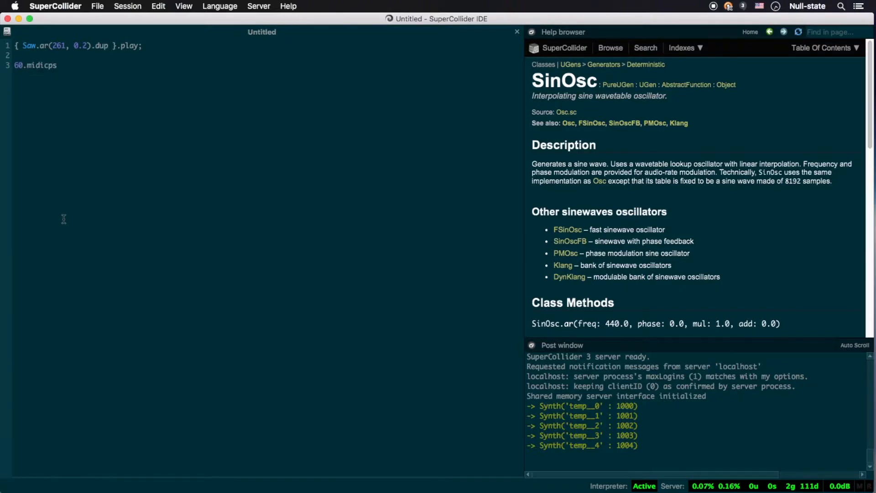
{"action": "left_click", "coordinate": [36, 65]}
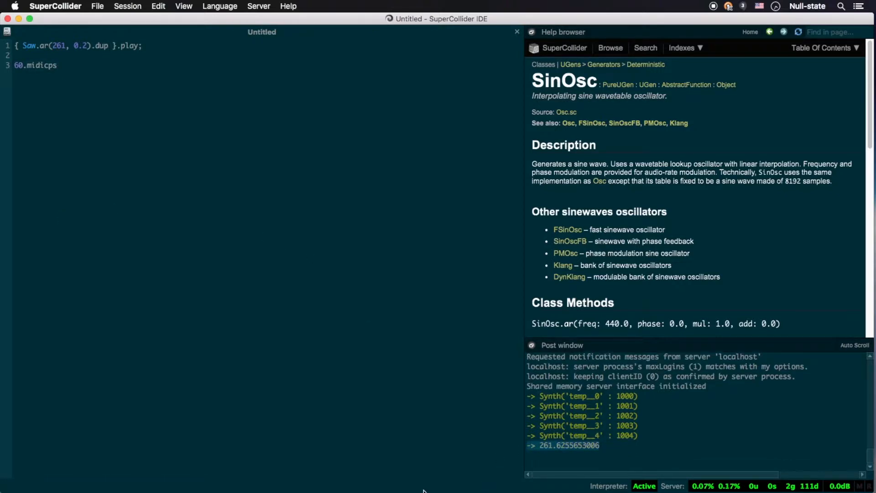
{"action": "mouse_move", "coordinate": [436, 490]}
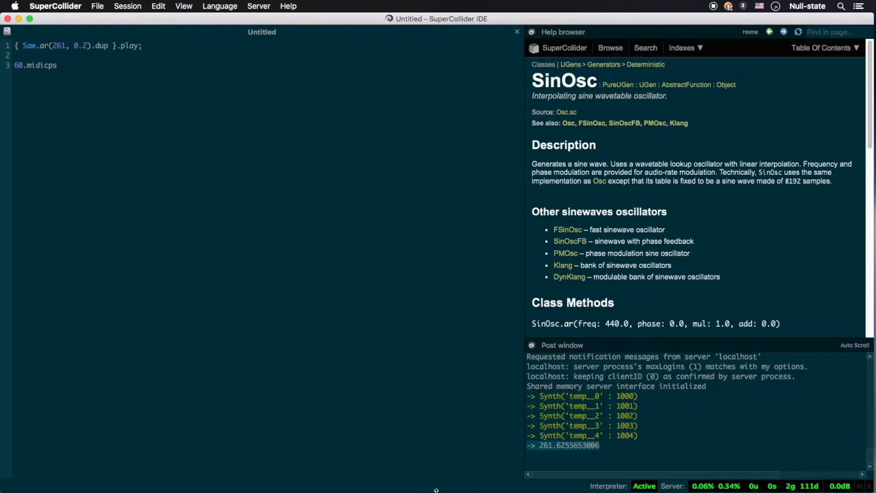
{"action": "mouse_move", "coordinate": [107, 167]}
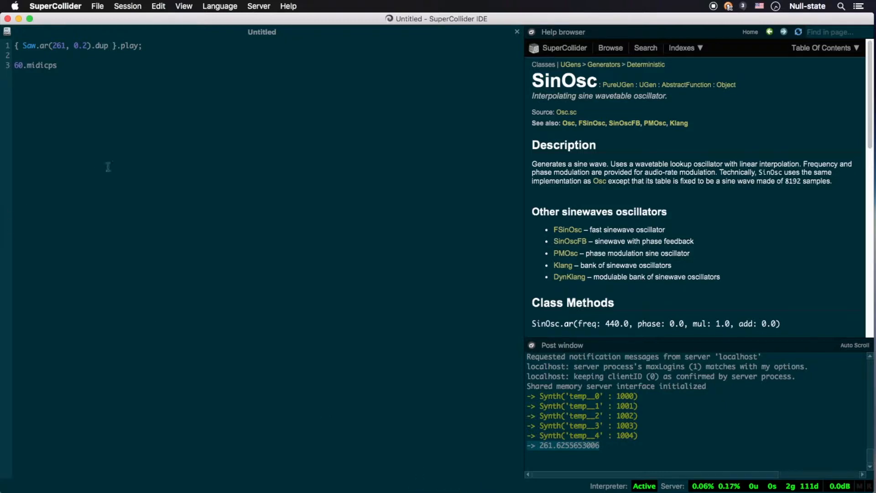
Step: Replace 261 with 60.midicps in the Saw line and play it
{"action": "key", "text": "BackSpace"}
{"action": "type", "text": "0.midicps"}
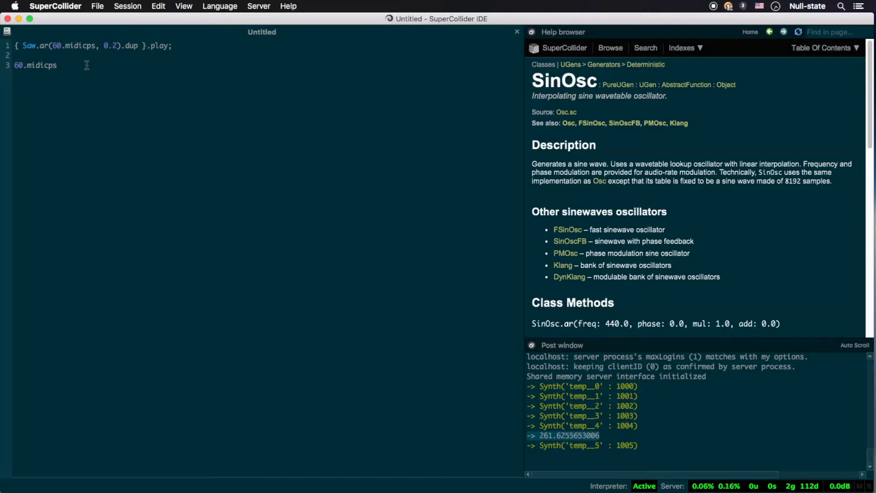
{"action": "mouse_move", "coordinate": [144, 104]}
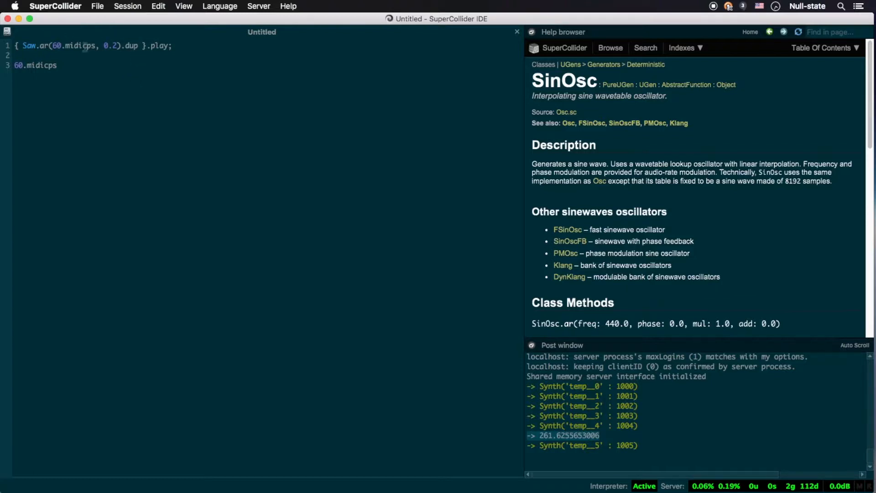
{"action": "mouse_move", "coordinate": [142, 73]}
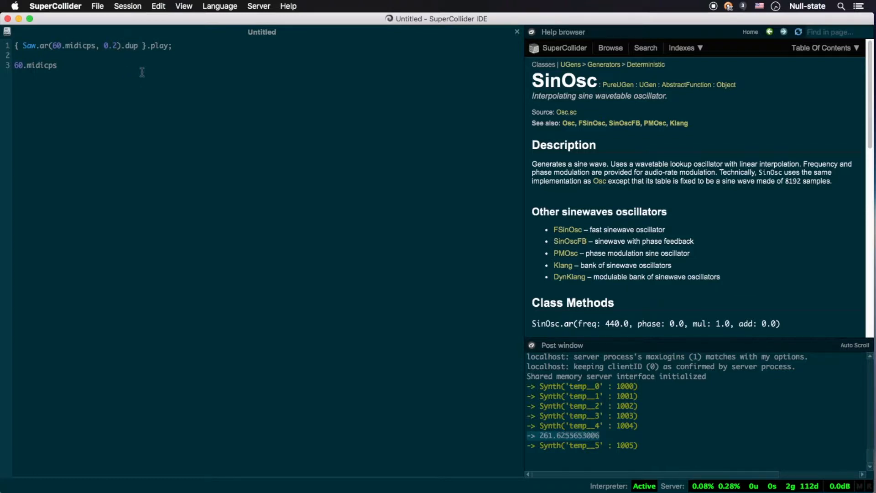
Step: Change the saw amplitude from 0.2 to -14.dbamp
{"action": "type", "text": "-"}
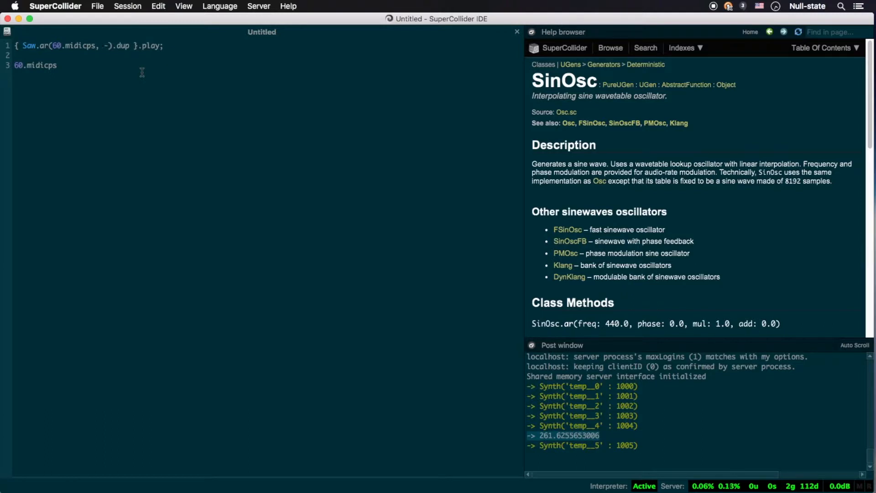
{"action": "type", "text": "14."}
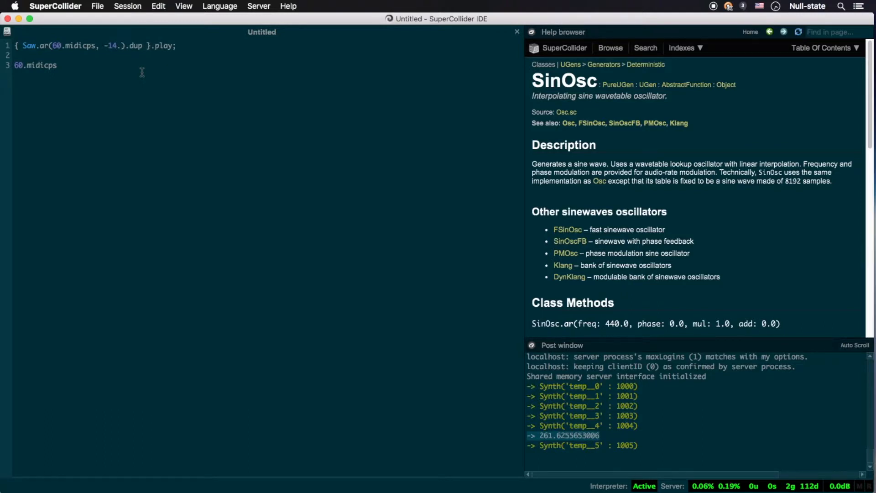
{"action": "type", "text": "dbamp"}
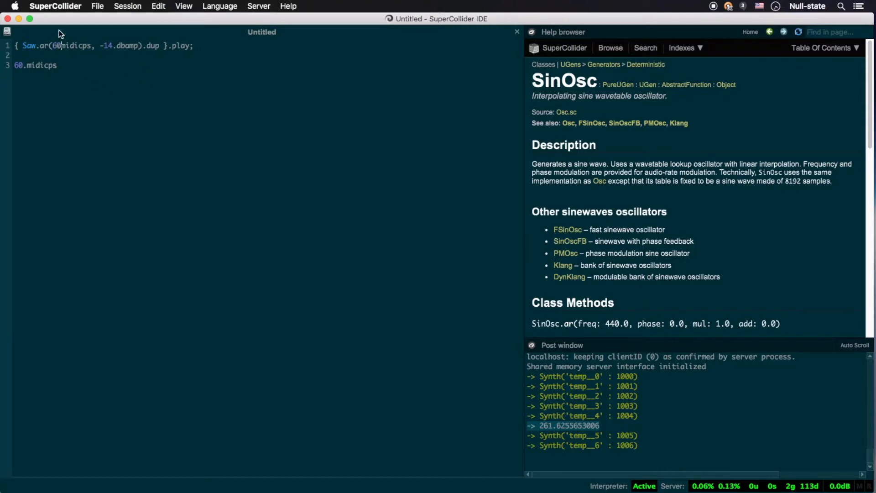
Step: Rewrite the conversions as midicps(60) and dbamp(-14) and play the line
{"action": "key", "text": "Backspace"}
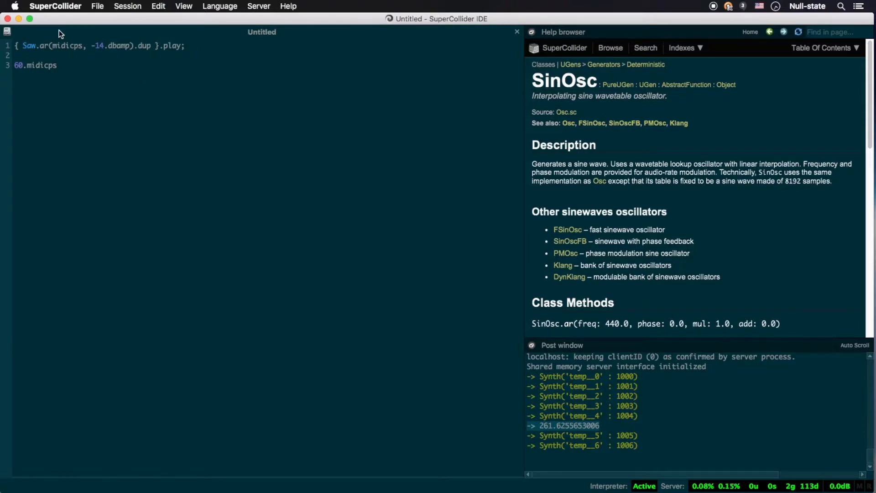
{"action": "type", "text": "(60)"}
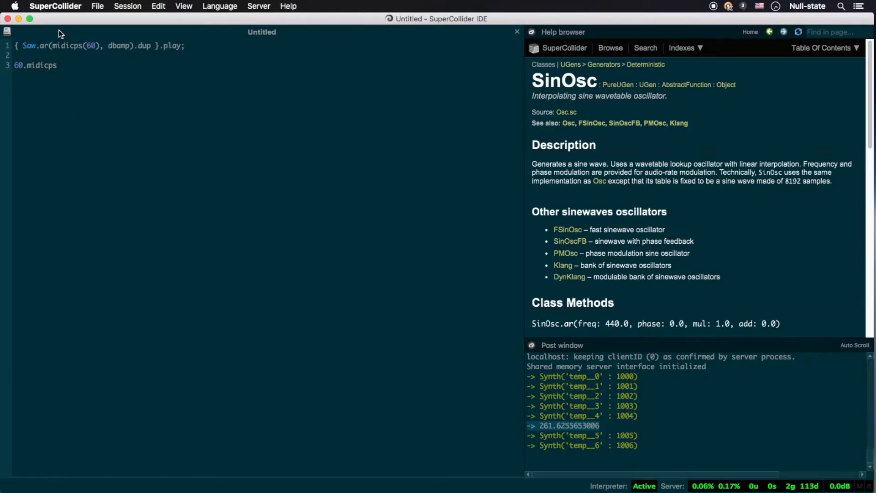
{"action": "type", "text": "("}
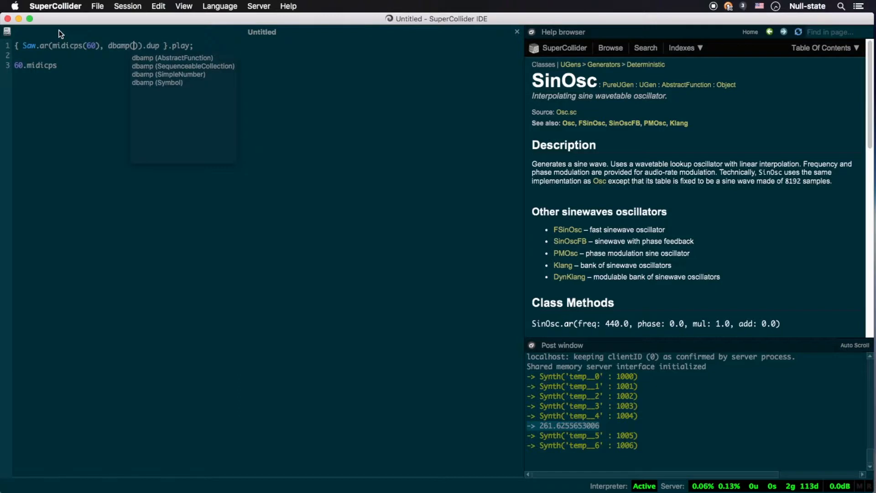
{"action": "type", "text": "-14"}
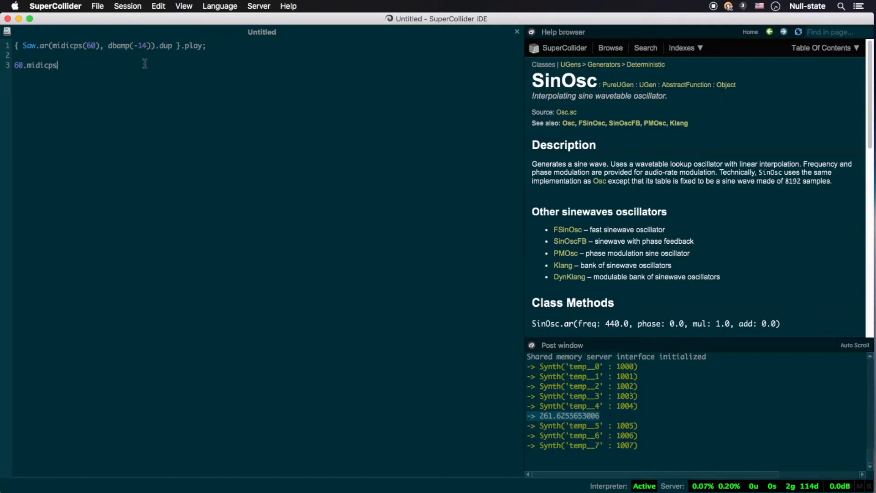
Step: Type a 216.cpsmidi test line, then clear test lines, reboot, and replay the saw
{"action": "key", "text": "enter"}
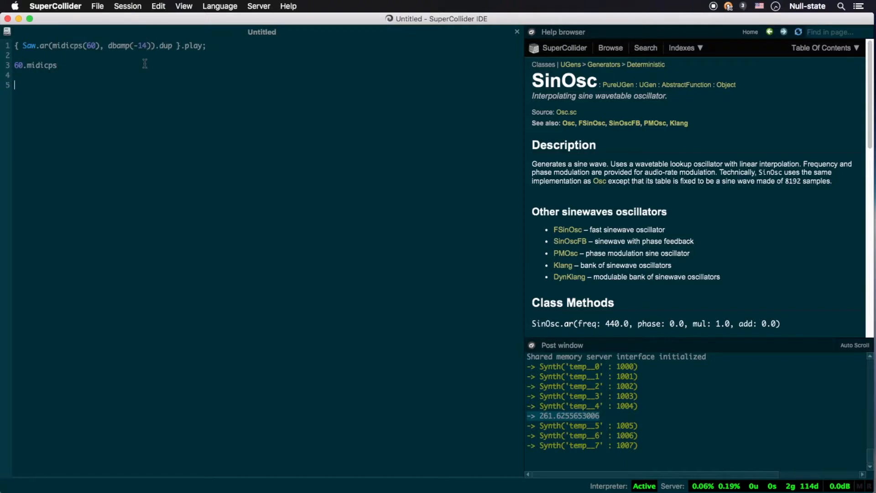
{"action": "type", "text": "216.cpsmidi"}
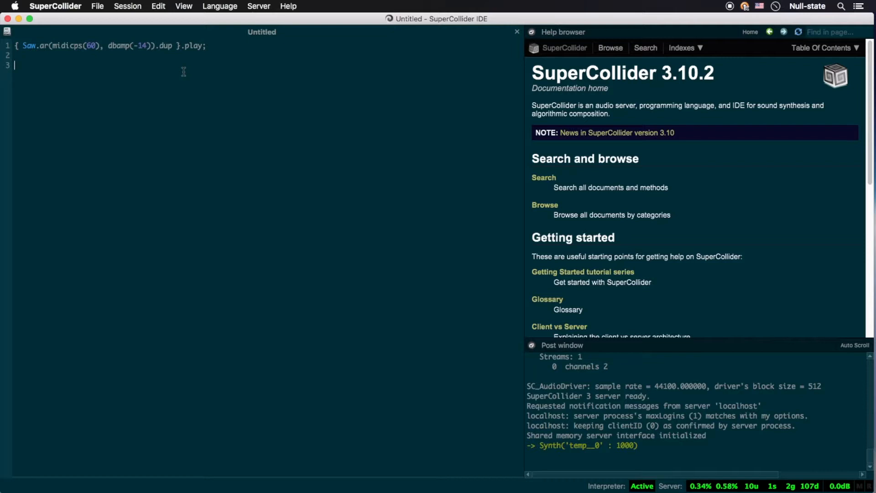
Step: Write and play { LFTri.ar(64.midicps, -16.dbamp).dup }.play on line 3
{"action": "type", "text": "{ LFTri"}
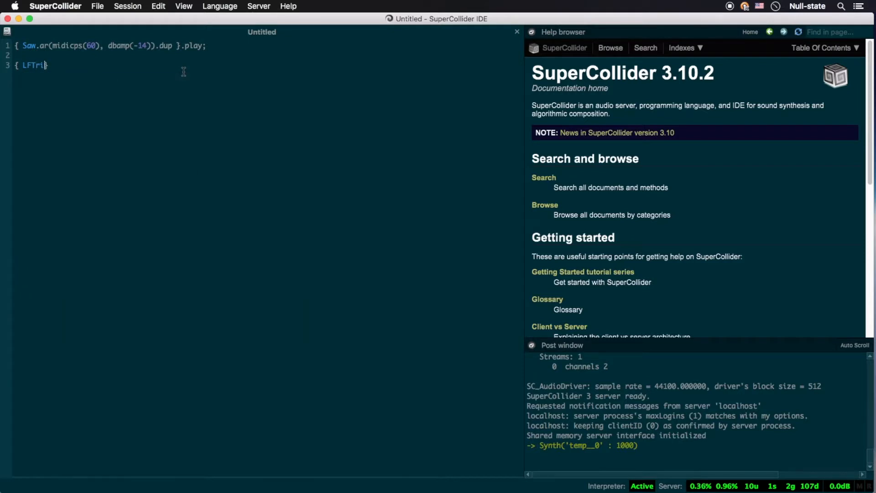
{"action": "type", "text": ".ar("}
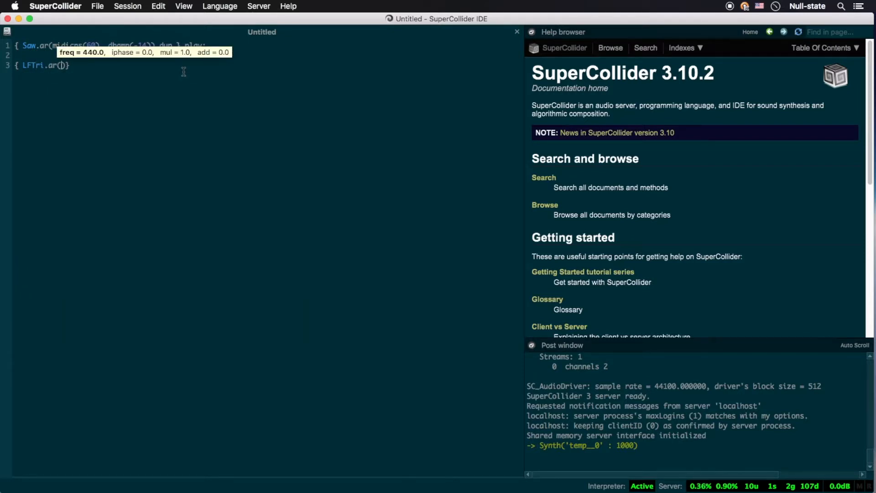
{"action": "type", "text": "64.midicps"}
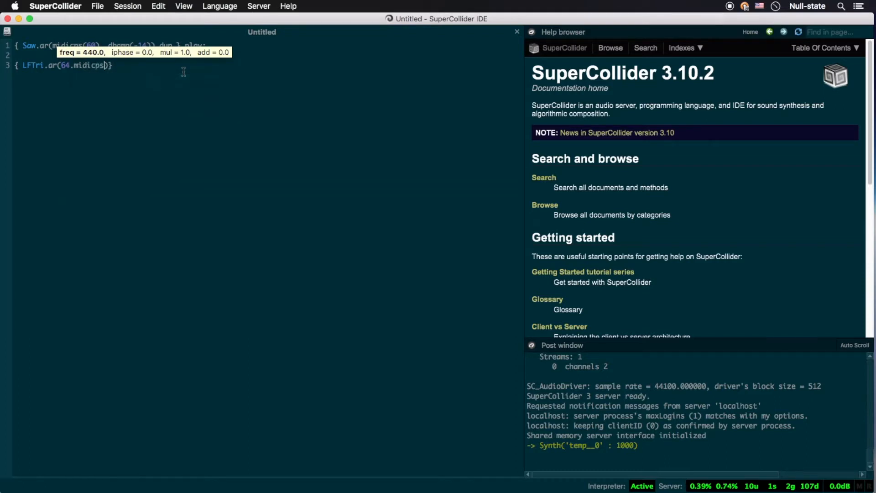
{"action": "type", "text": ", -16"}
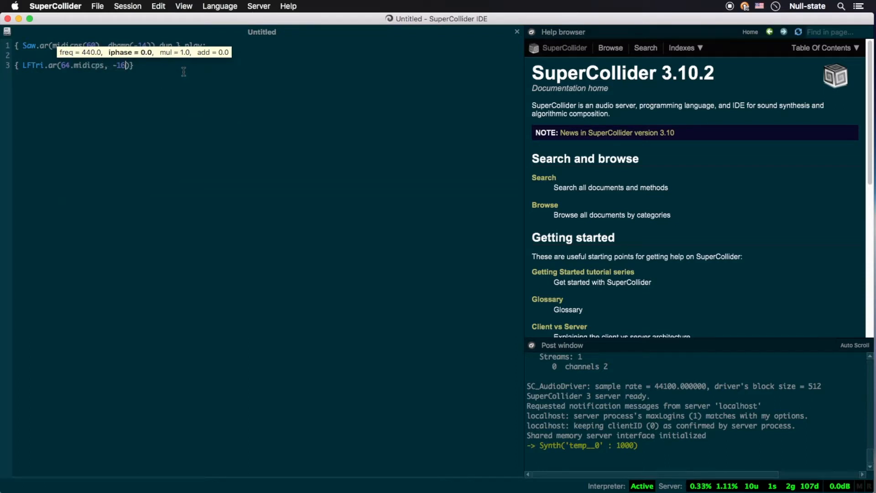
{"action": "type", "text": ".dbamp"}
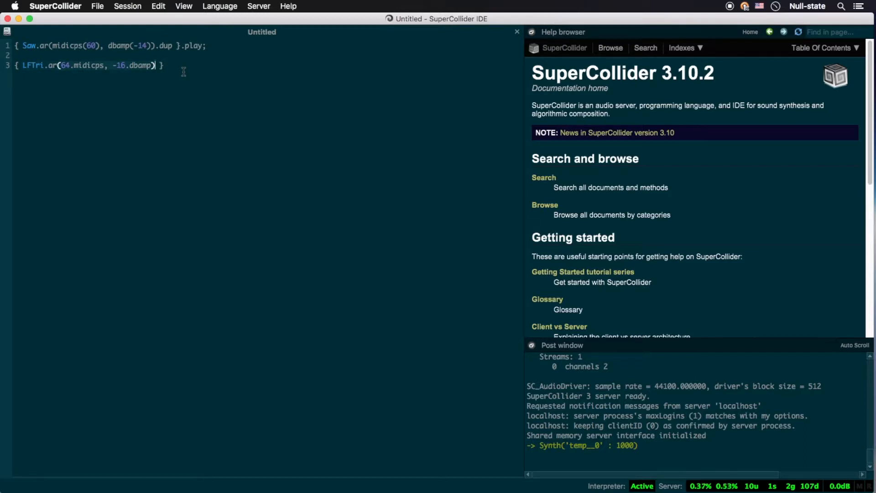
{"action": "type", "text": ".dup"}
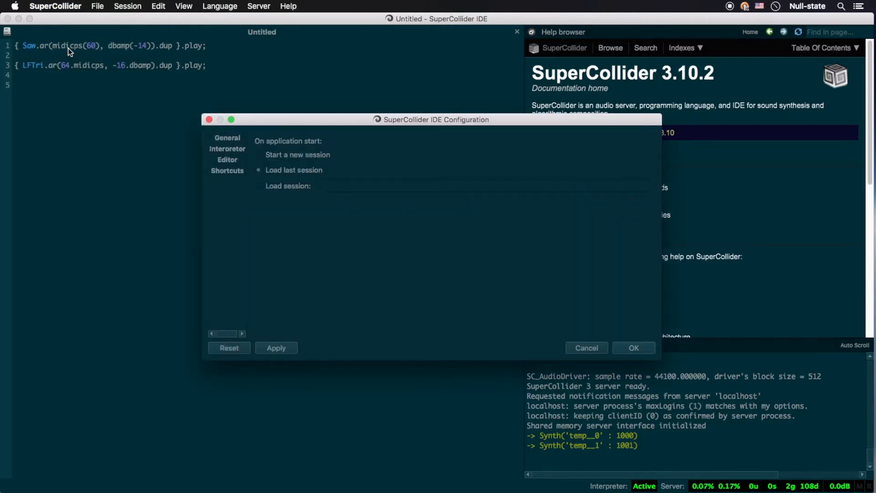
Step: Show the Editor page's Behavior tab in the preferences dialog
{"action": "left_click", "coordinate": [227, 159]}
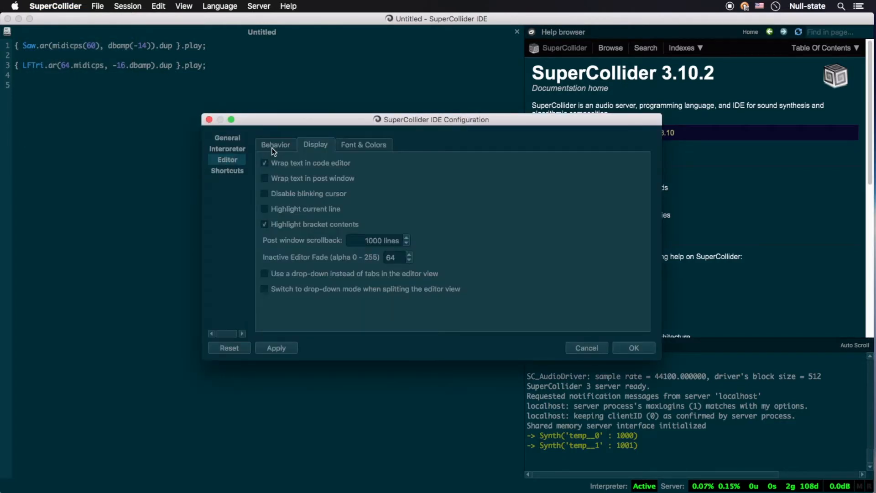
{"action": "left_click", "coordinate": [275, 145]}
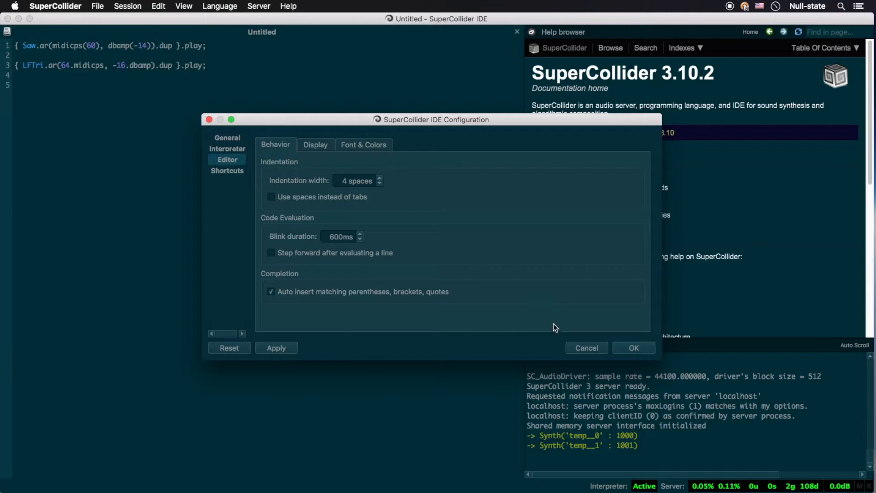
{"action": "left_click", "coordinate": [633, 348]}
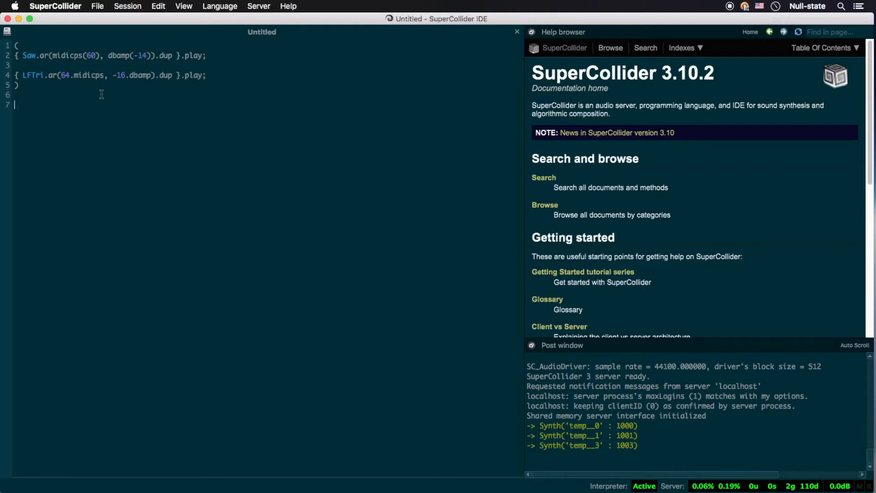
Step: Begin a new line with the variable x after evaluating x = 5
{"action": "type", "text": "x +"}
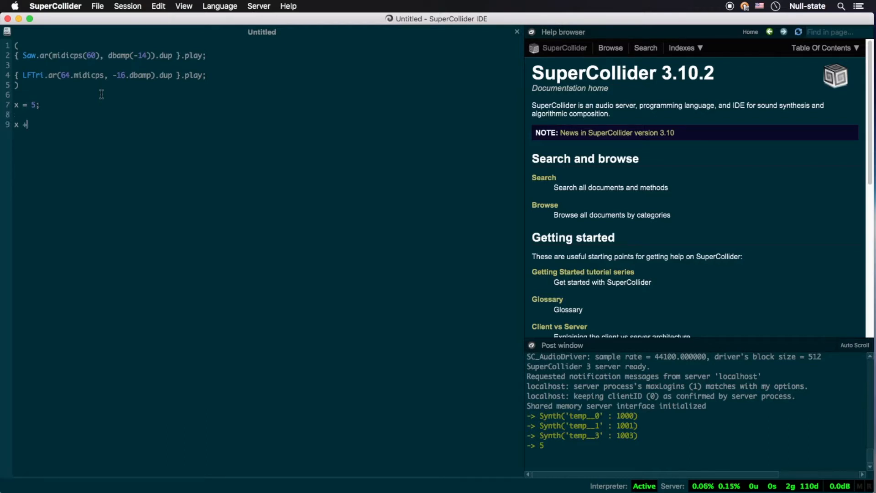
Step: Complete 'x + 4;' to get 9, then start prefixing the saw line with 'x ='
{"action": "type", "text": "4;"}
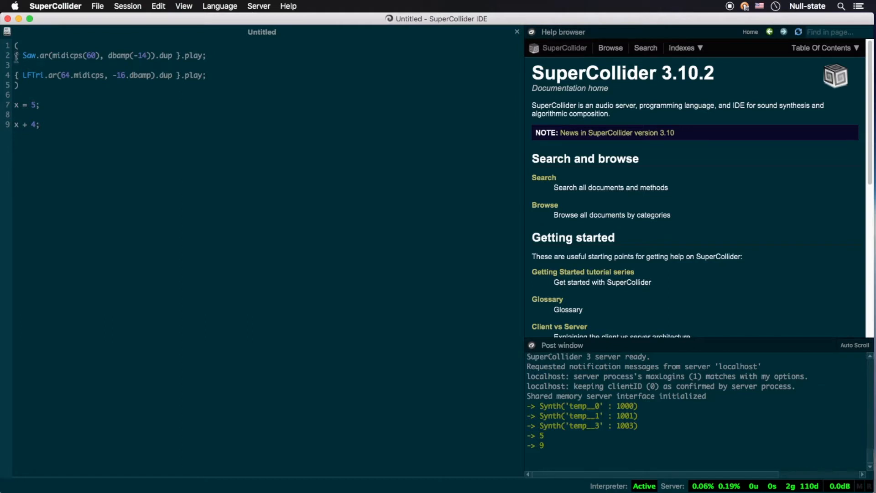
{"action": "type", "text": "x ="}
{"action": "left_click", "coordinate": [109, 75]}
{"action": "type", "text": "y = "}
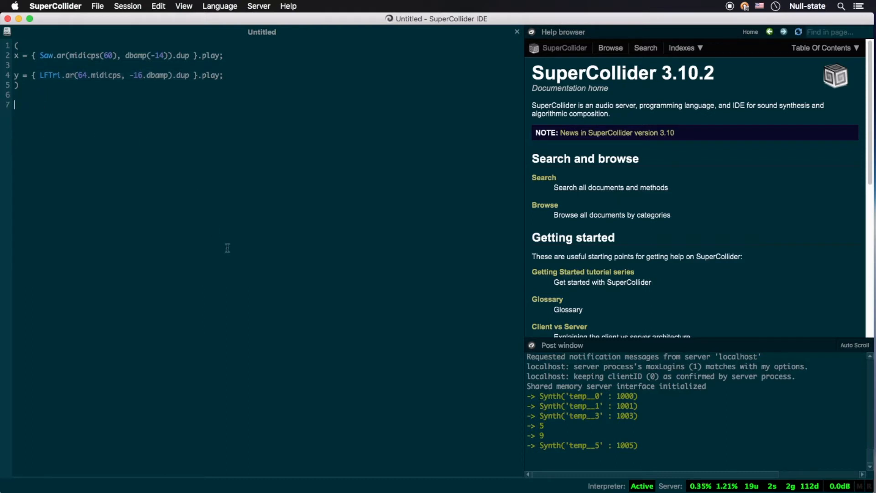
Step: Write and run 'x.free;', then begin writing 'y.release;' beneath it
{"action": "type", "text": "x"}
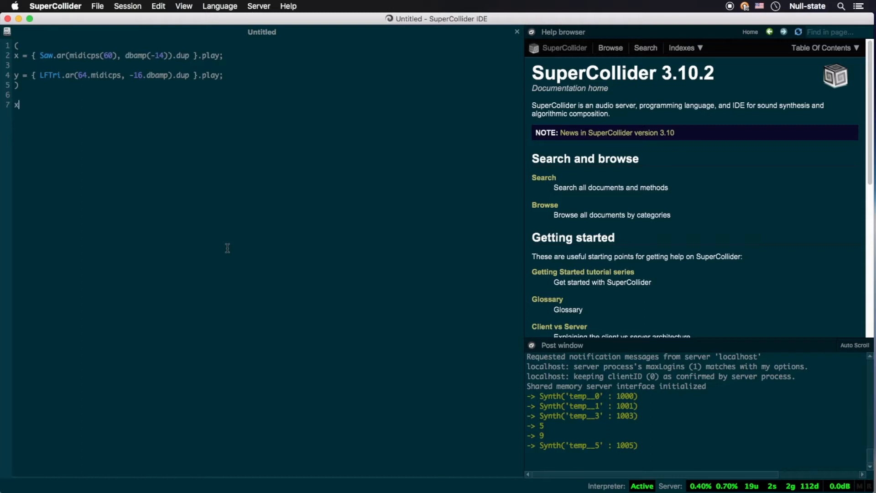
{"action": "type", "text": ".free;"}
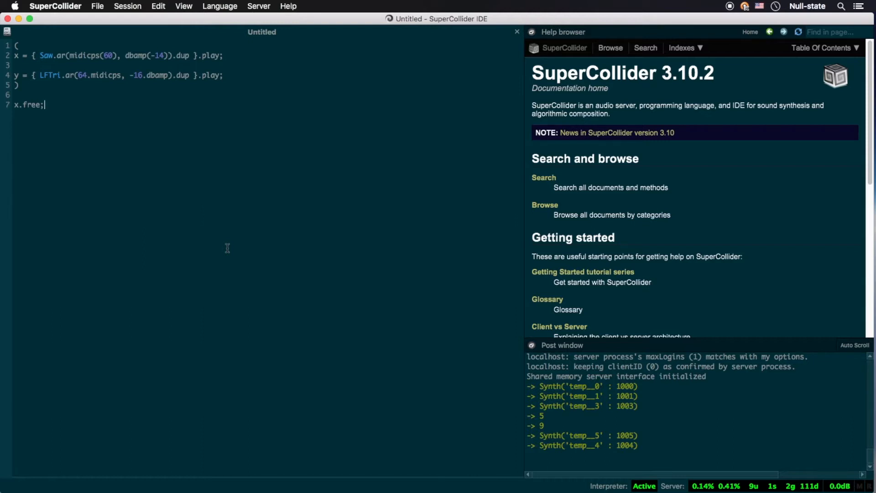
{"action": "type", "text": "y.release;"}
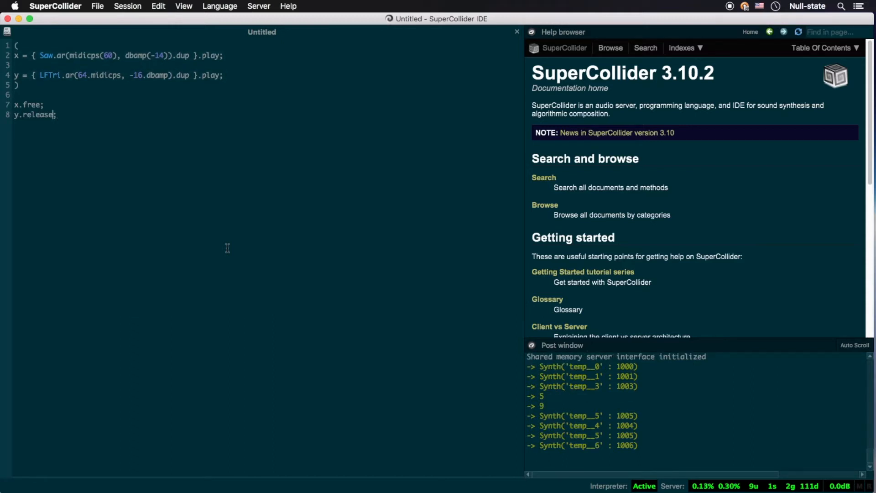
Step: Change the stops to release(1) and release(0.1), re-run the sound block, and evaluate s
{"action": "type", "text": "(1)"}
{"action": "left_click", "coordinate": [119, 55]}
{"action": "type", "text": "(fadeTime: 2)"}
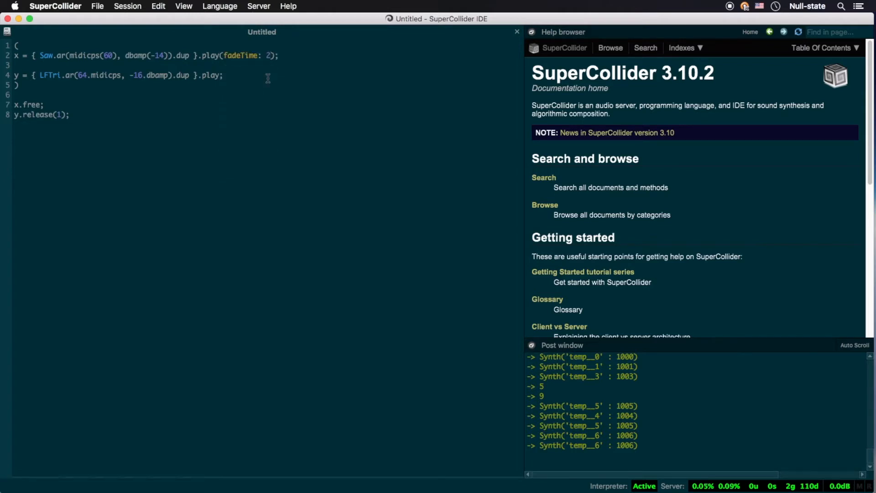
{"action": "left_click", "coordinate": [17, 94]}
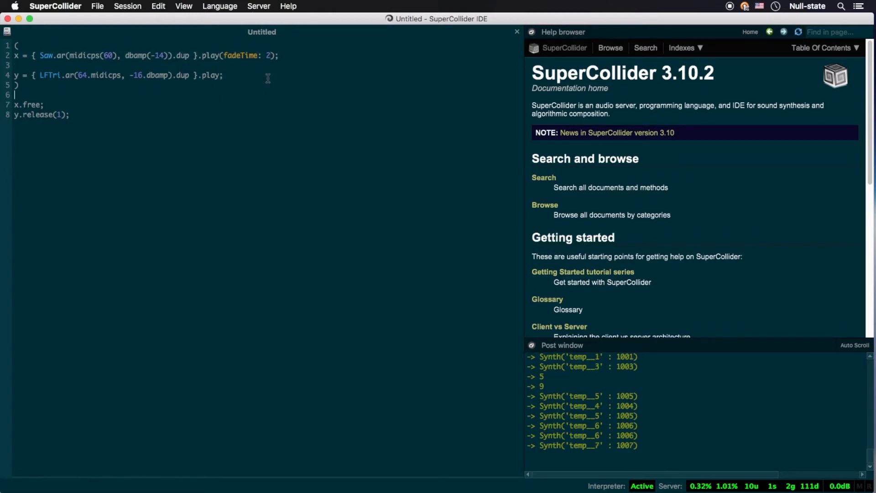
{"action": "type", "text": "relea"}
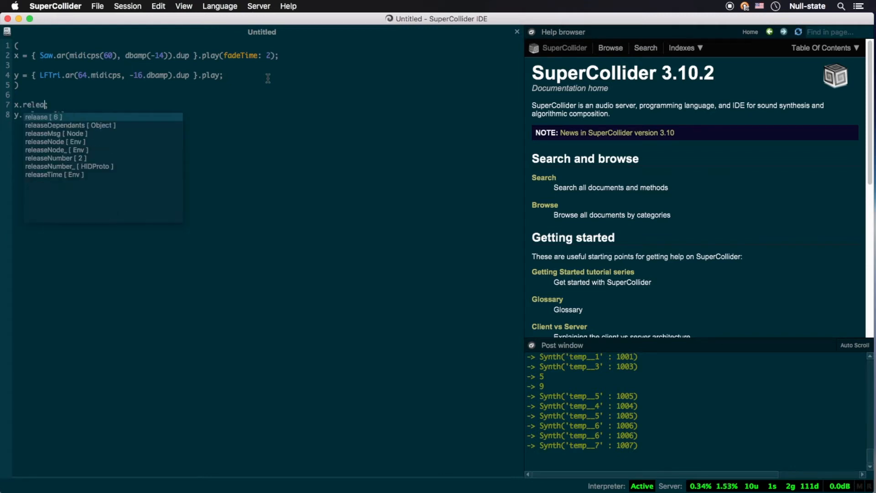
{"action": "type", "text": "release(1);"}
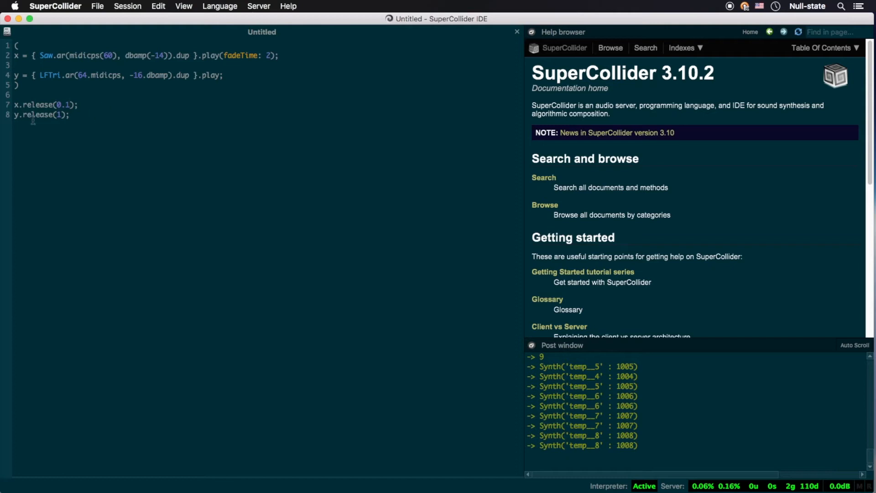
{"action": "type", "text": "s"}
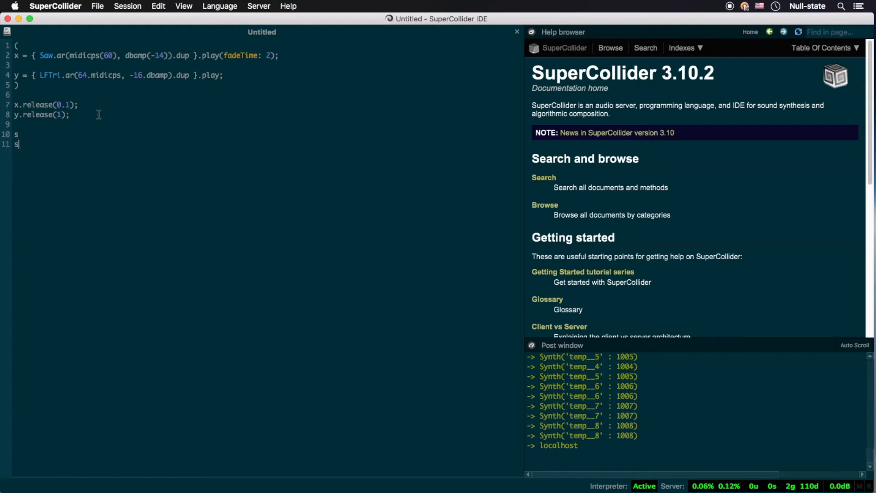
Step: Assign 's = 12;', then run 'Server.default = s = Server.local;' to restore localhost
{"action": "type", "text": "= 12;"}
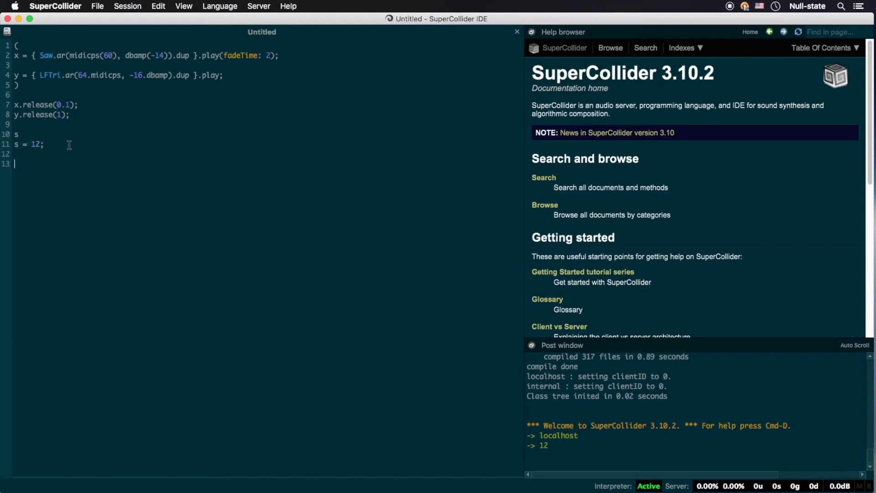
{"action": "type", "text": "Server.default ="}
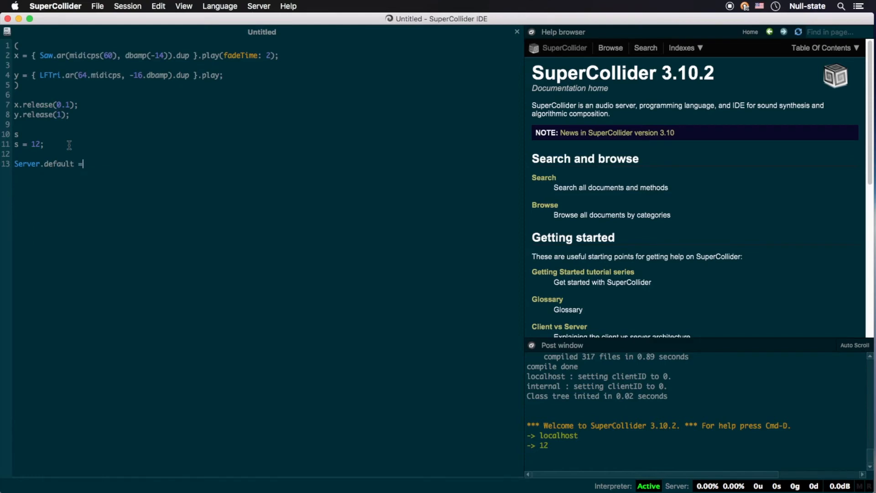
{"action": "type", "text": "s = Server.local;"}
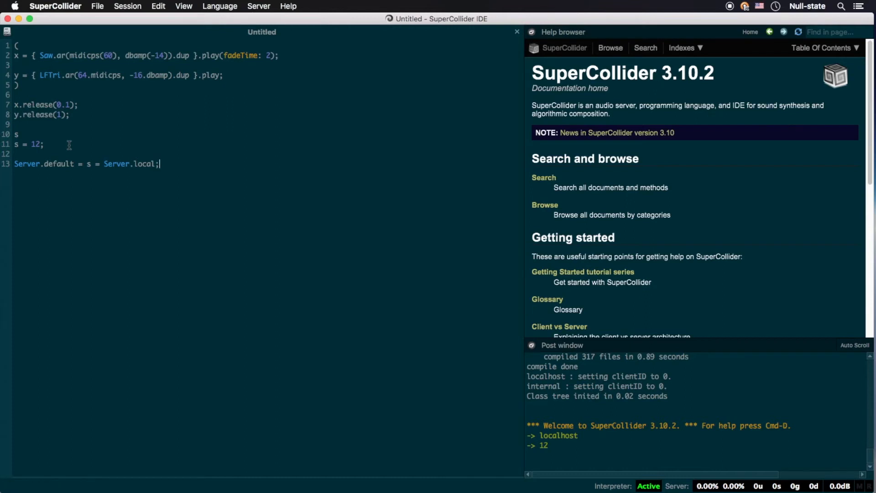
{"action": "key", "text": "cmd+enter"}
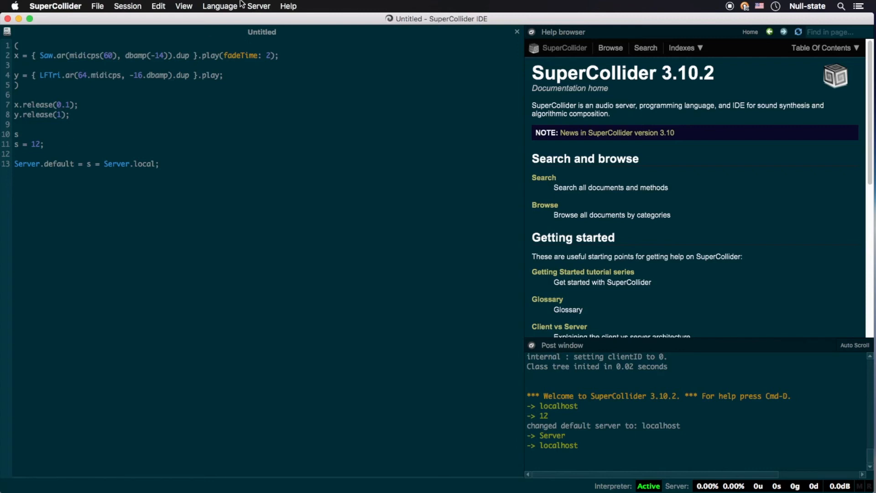
Step: Boot the audio server from the Server menu
{"action": "left_click", "coordinate": [259, 6]}
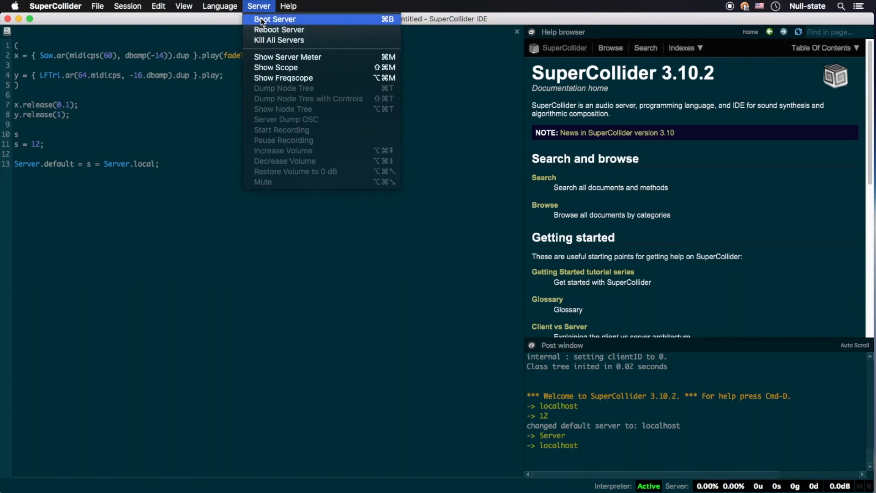
{"action": "left_click", "coordinate": [274, 19]}
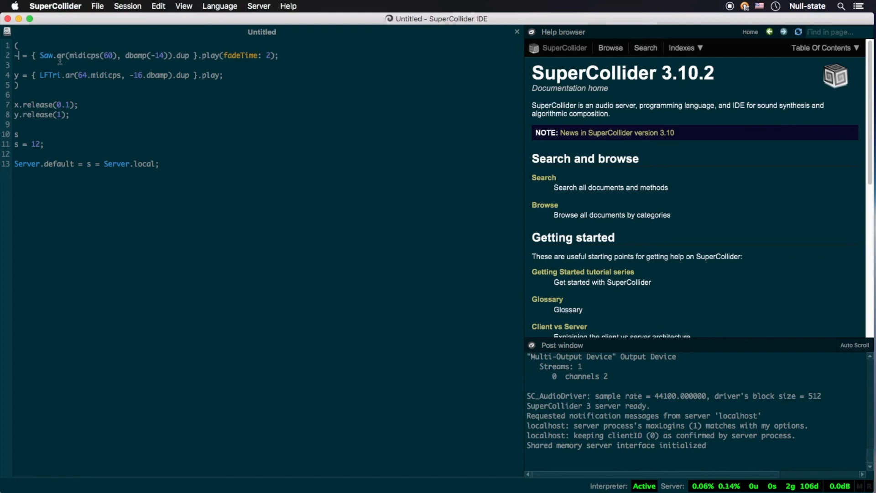
Step: Rename x and y to ~saw and ~tri, then write '~saw.release(2); ~tri.release(1);'
{"action": "type", "text": "saw"}
{"action": "left_click", "coordinate": [119, 74]}
{"action": "type", "text": "~tri"}
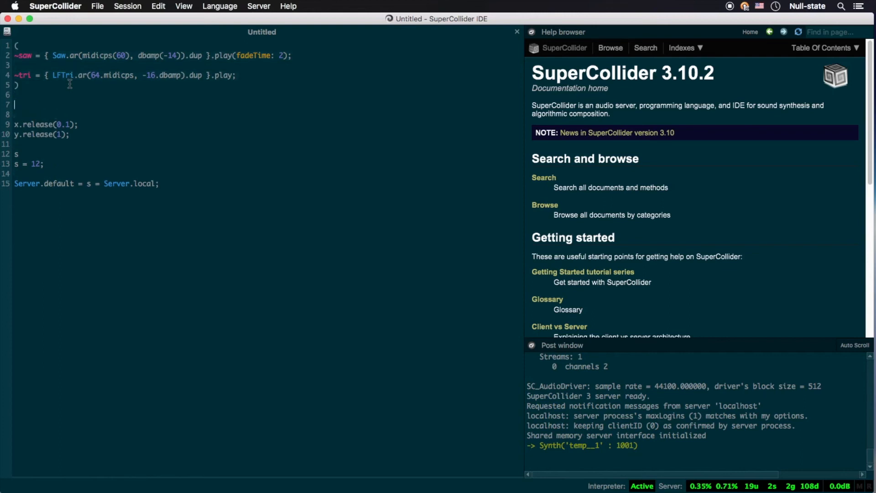
{"action": "type", "text": "~saw.relese(2);"}
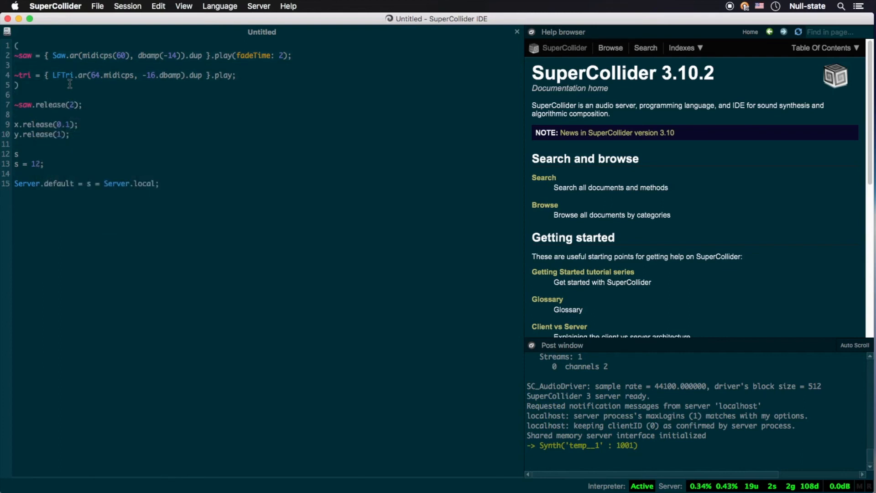
{"action": "type", "text": "~tri.release"}
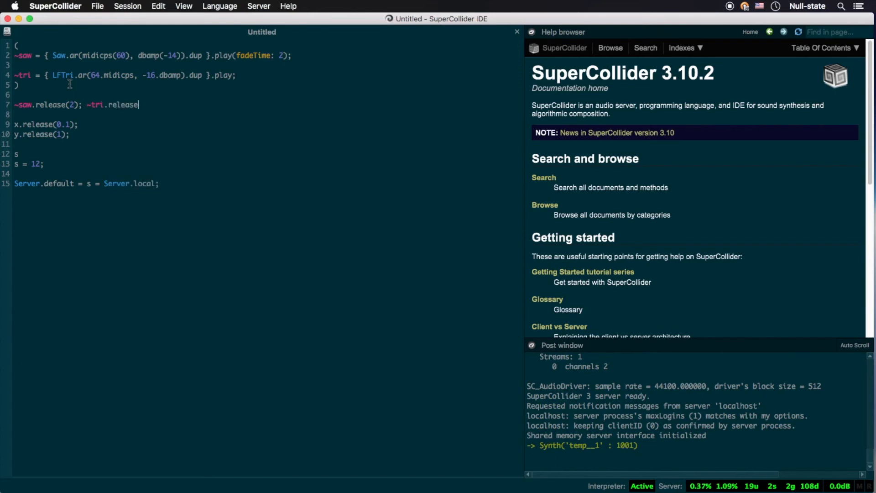
{"action": "type", "text": "(1);"}
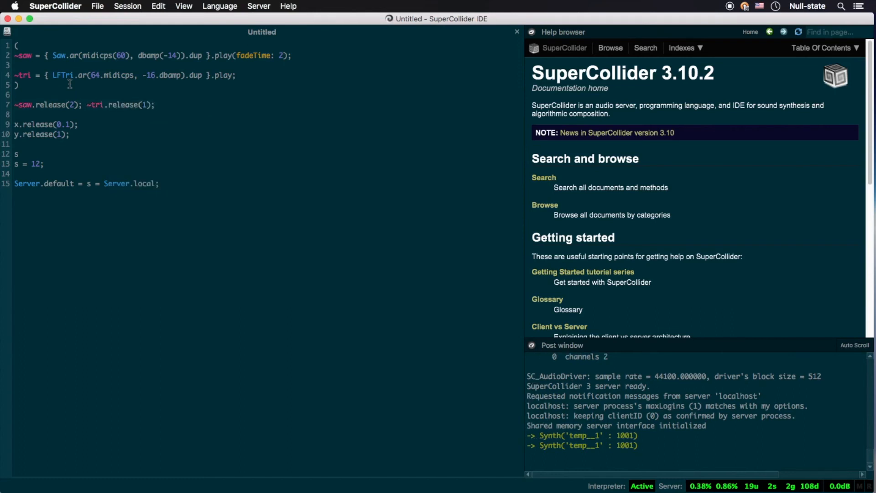